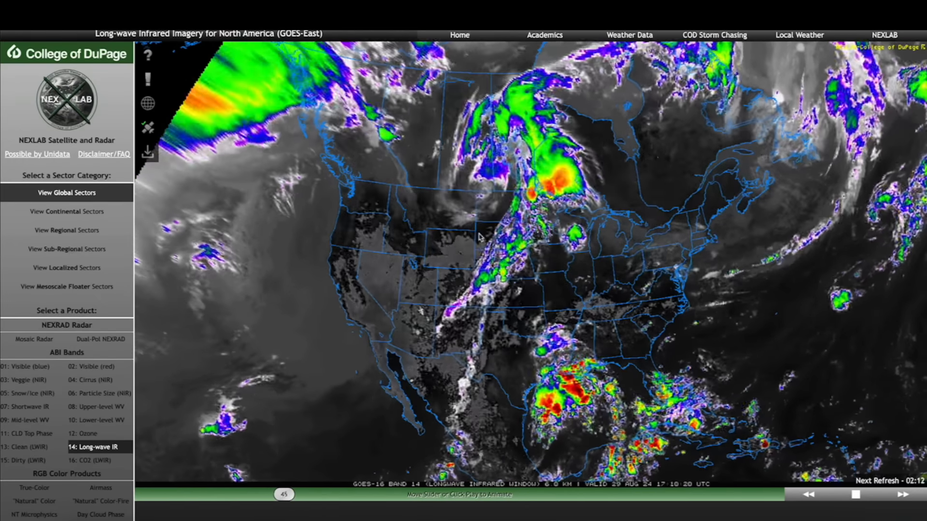
Scrub through the GOES-East Band 14 infrared loop, then open the SUN X-RAY FLUX chart
drag(283, 494, 411, 495)
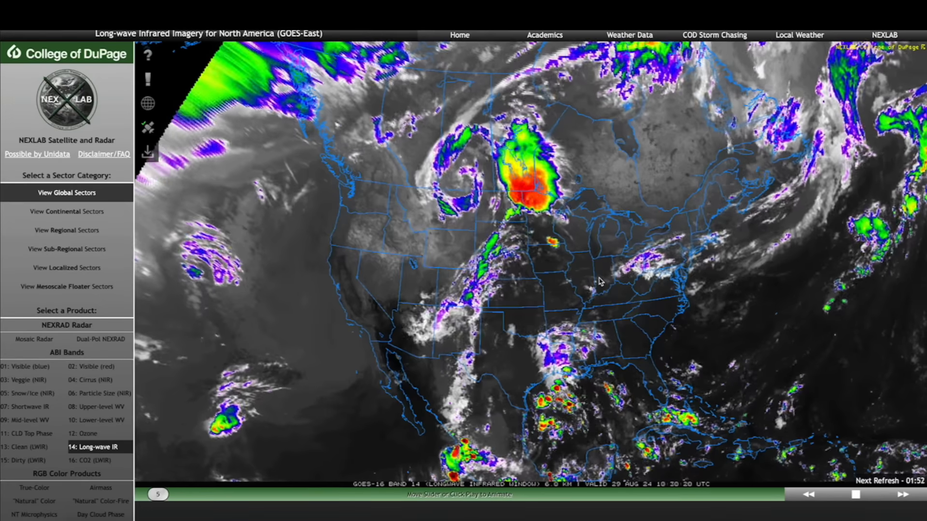
drag(159, 495, 283, 494)
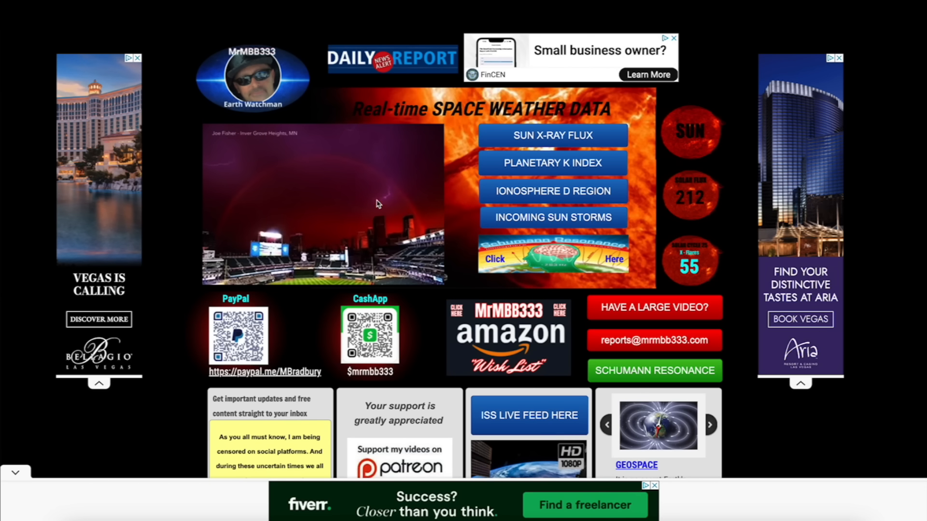
click(553, 135)
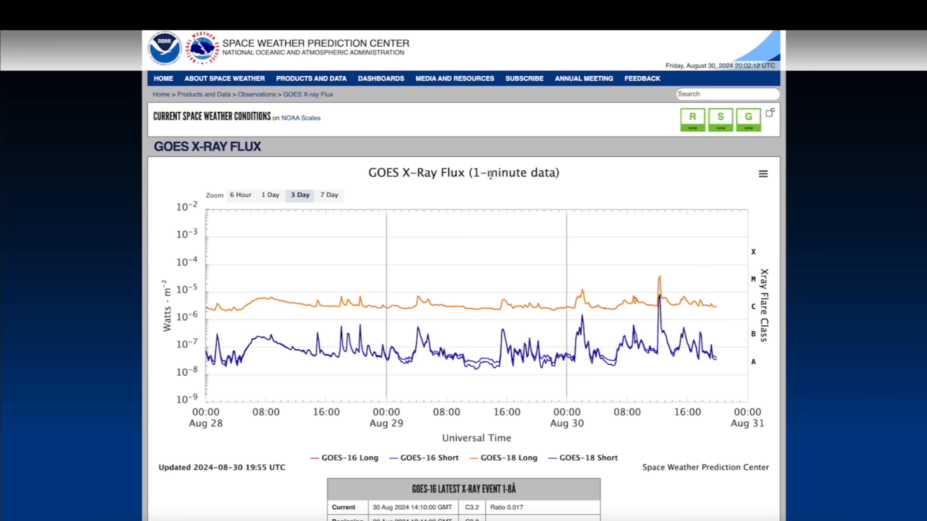
mouse_move(579, 248)
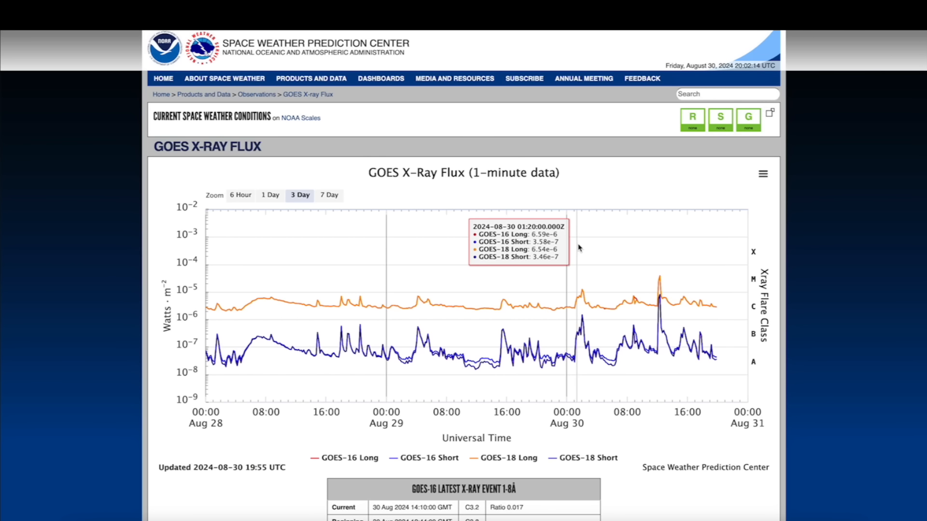
mouse_move(598, 270)
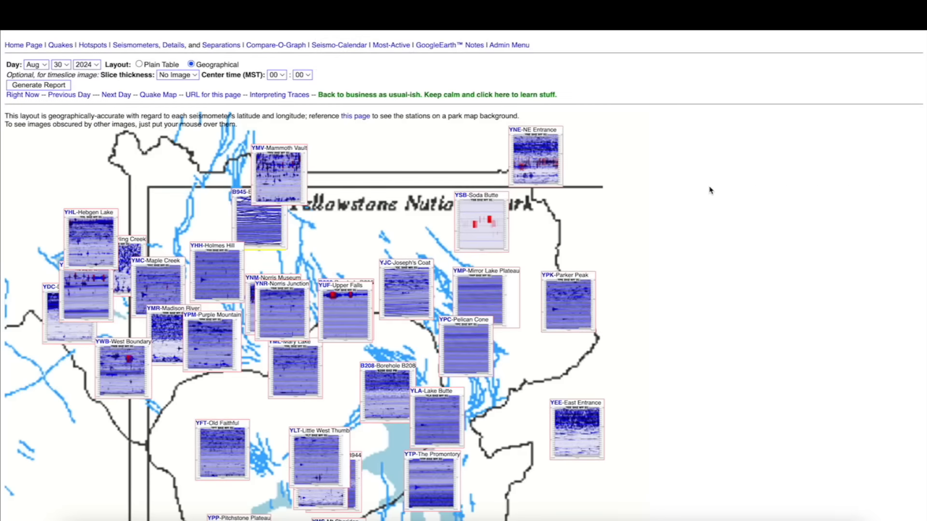
scroll(down, 3)
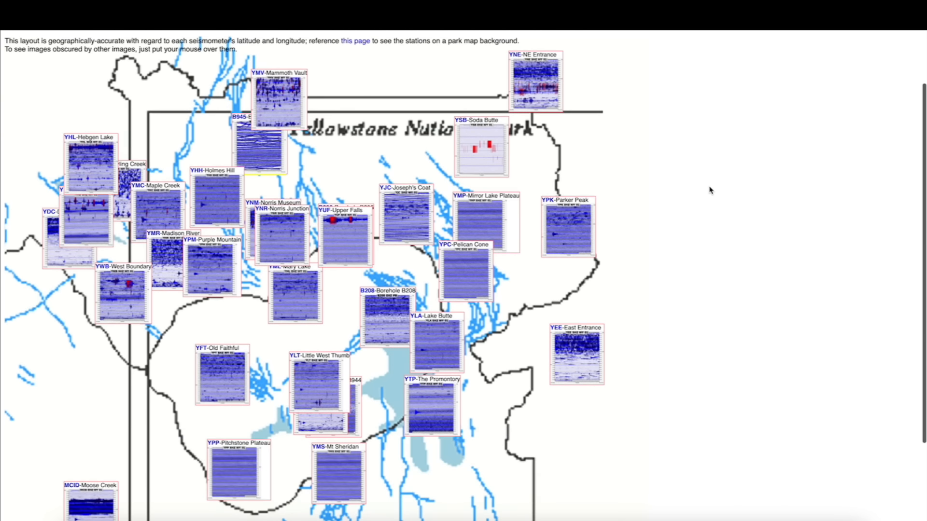
scroll(down, 3)
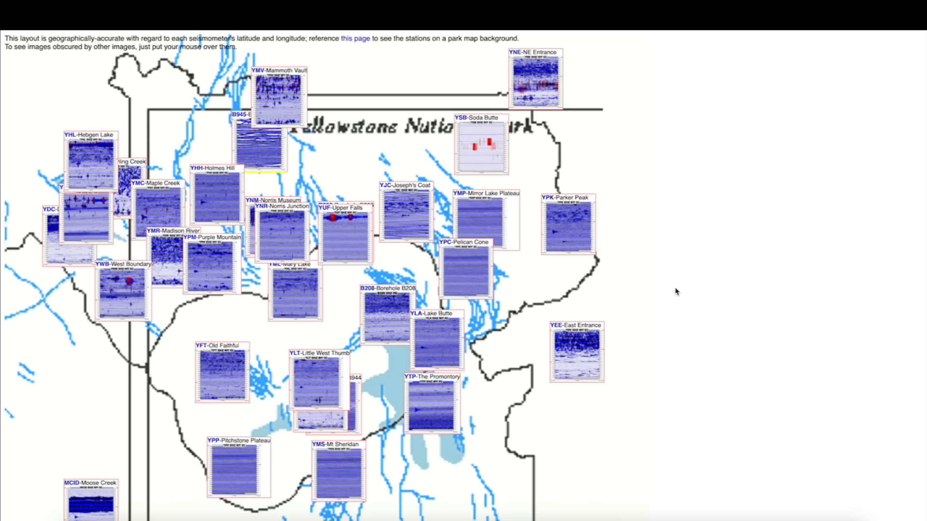
mouse_move(725, 166)
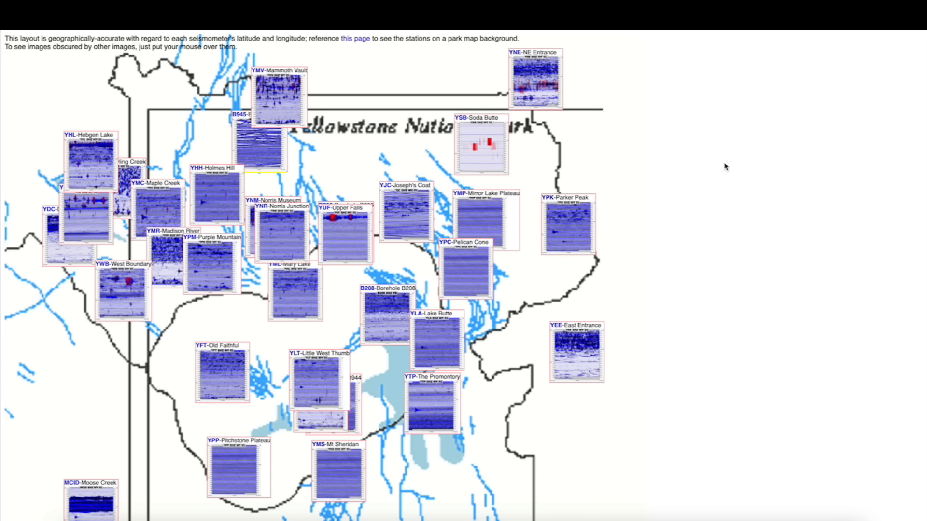
mouse_move(689, 193)
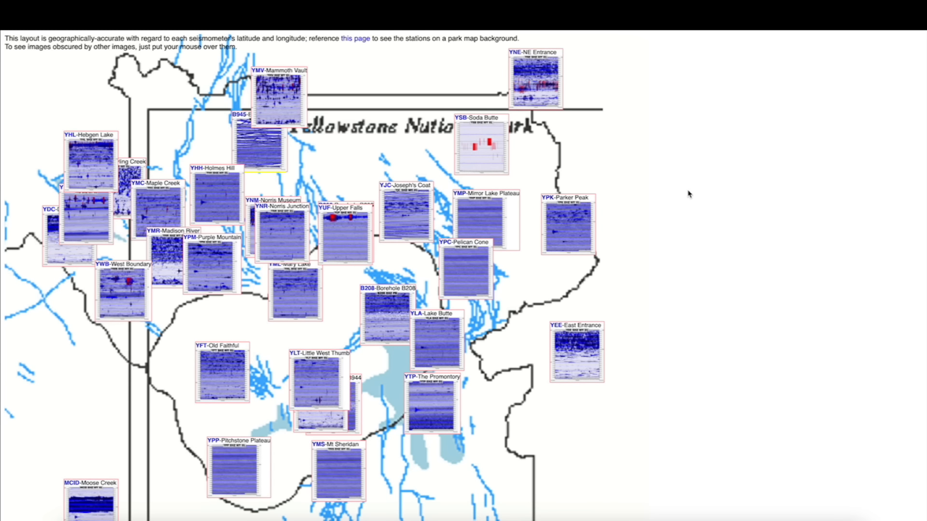
mouse_move(742, 191)
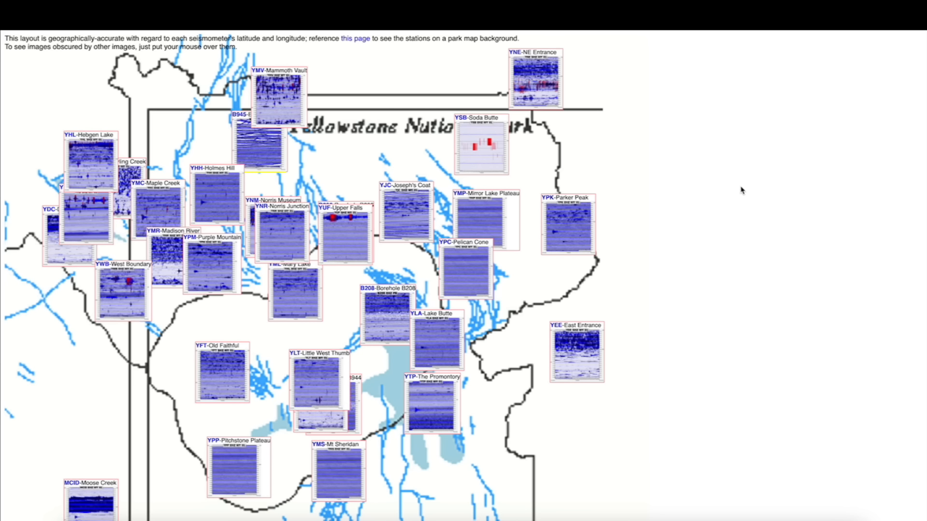
mouse_move(701, 191)
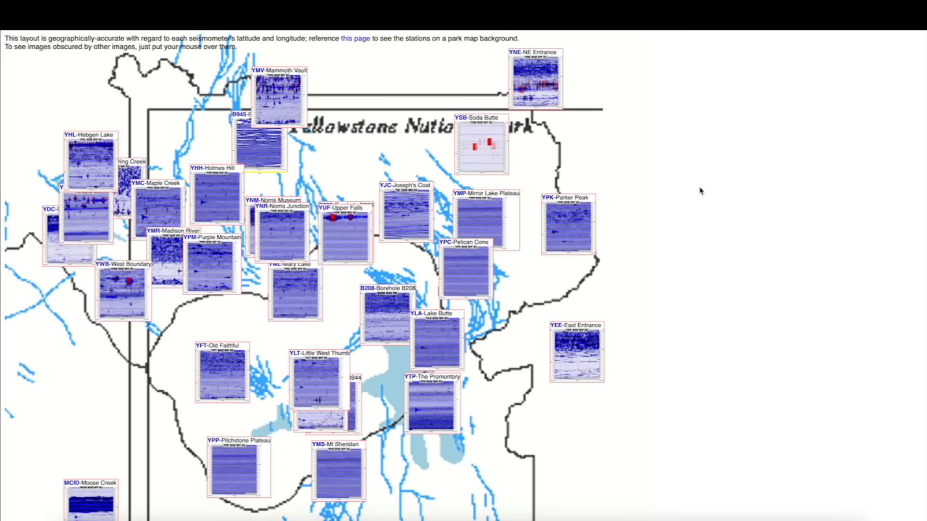
mouse_move(665, 178)
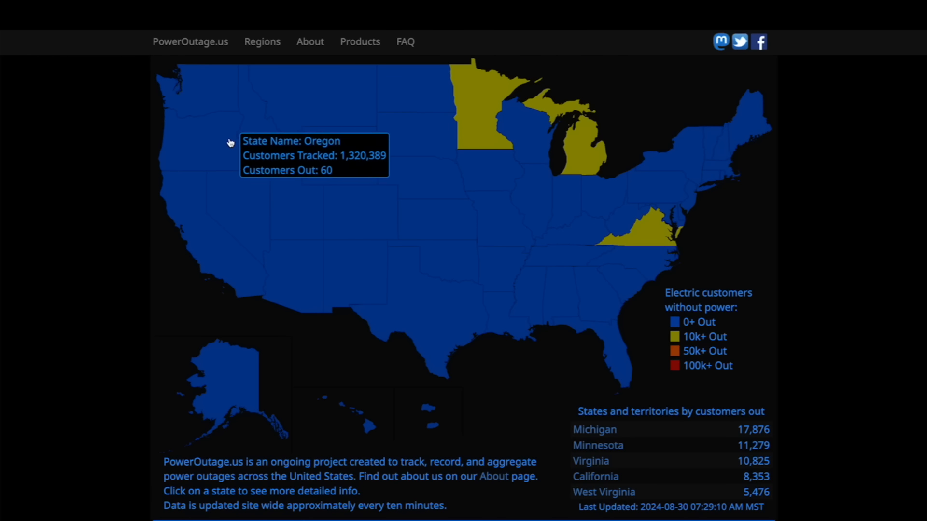
mouse_move(472, 106)
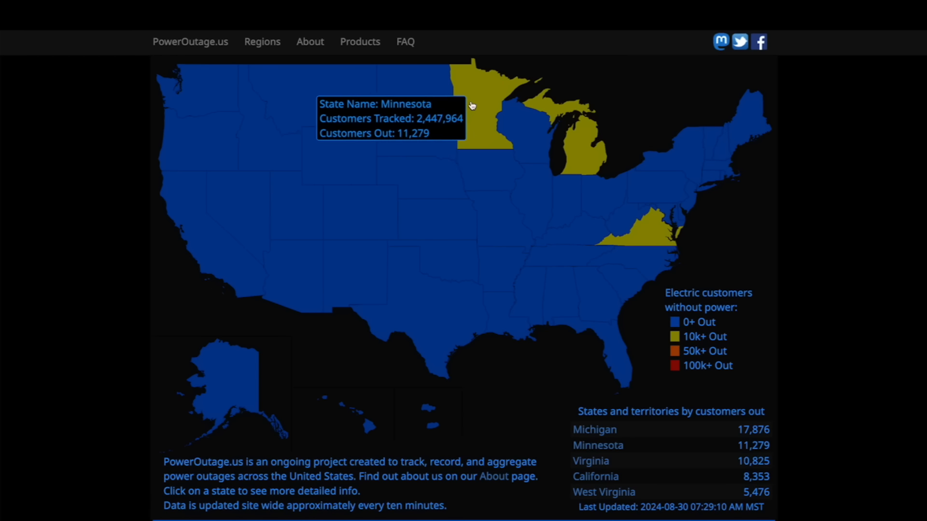
mouse_move(476, 120)
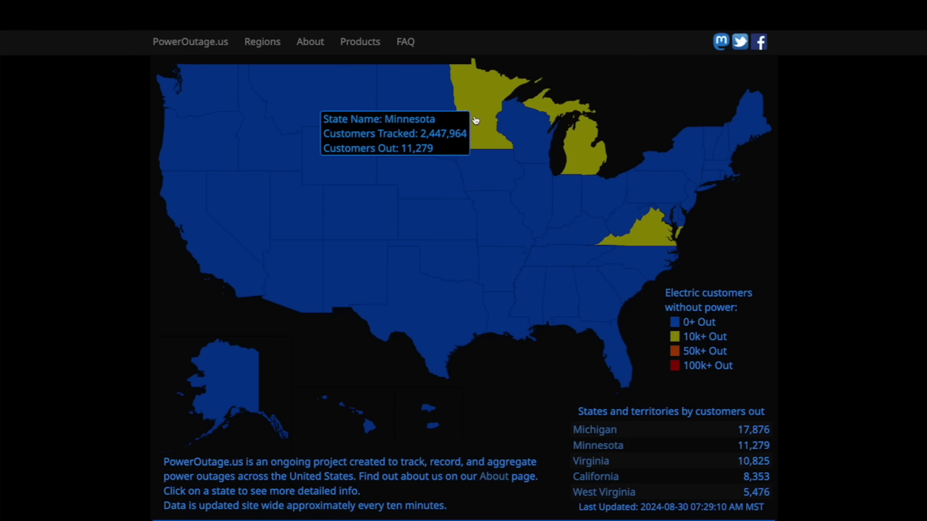
mouse_move(589, 162)
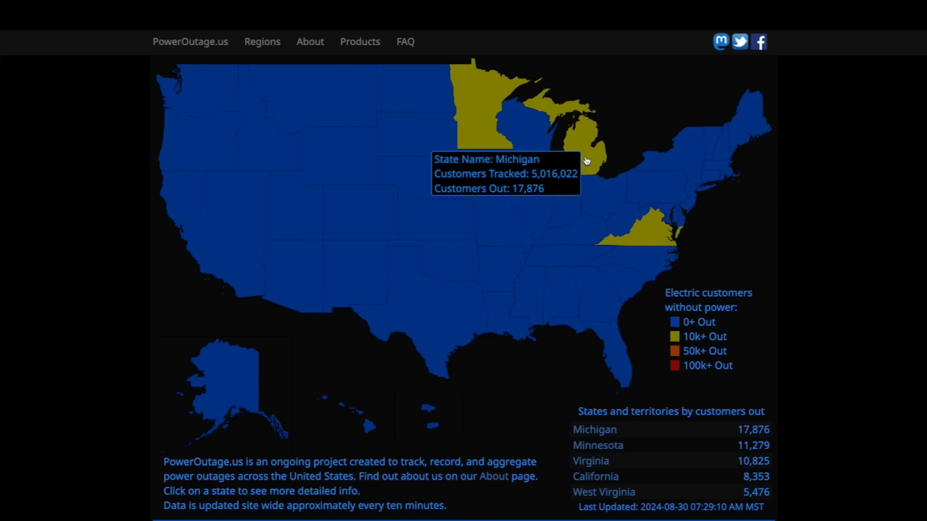
mouse_move(648, 236)
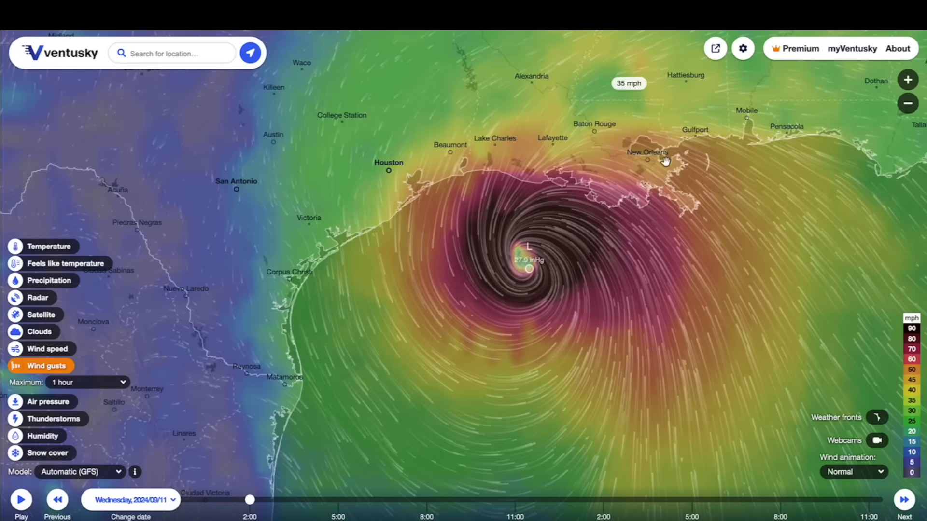
mouse_move(672, 205)
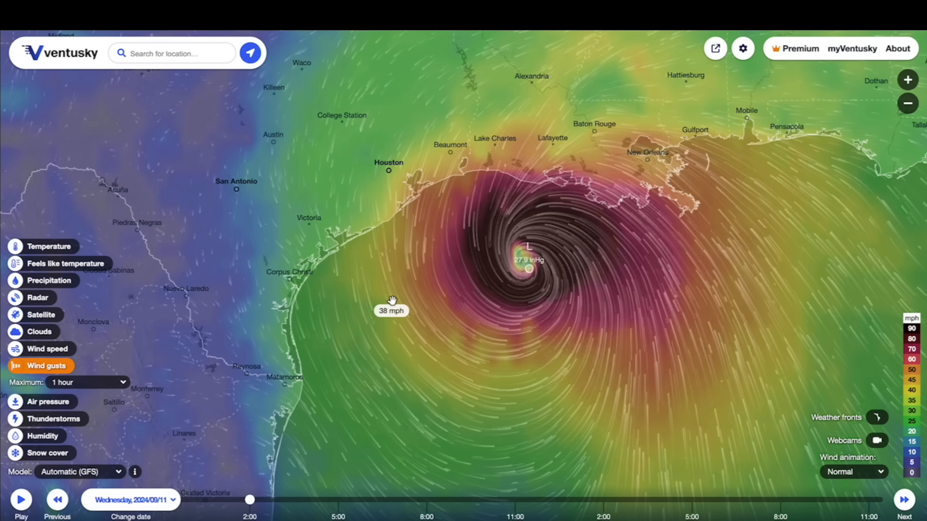
mouse_move(539, 253)
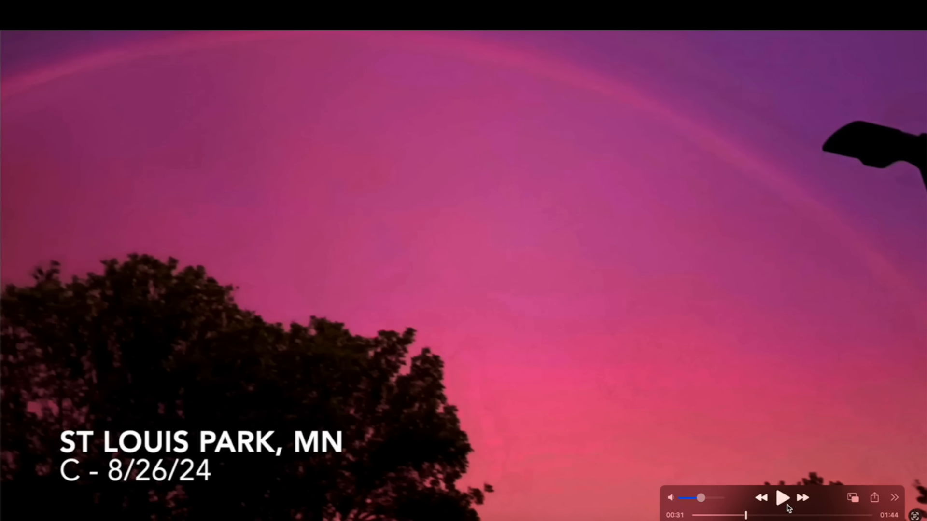
Resume QuickTime playback to reach the orange-sky Grey Cloud Island, MN clip
click(782, 498)
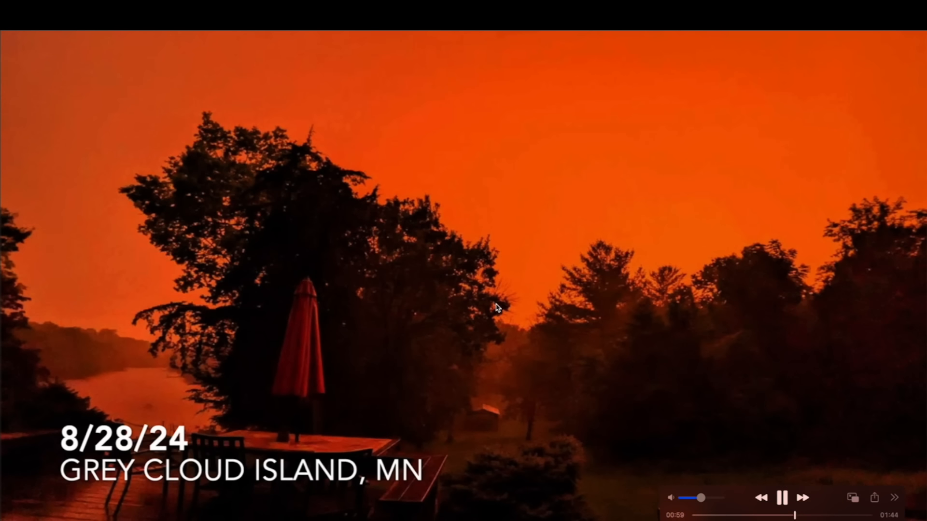
click(782, 497)
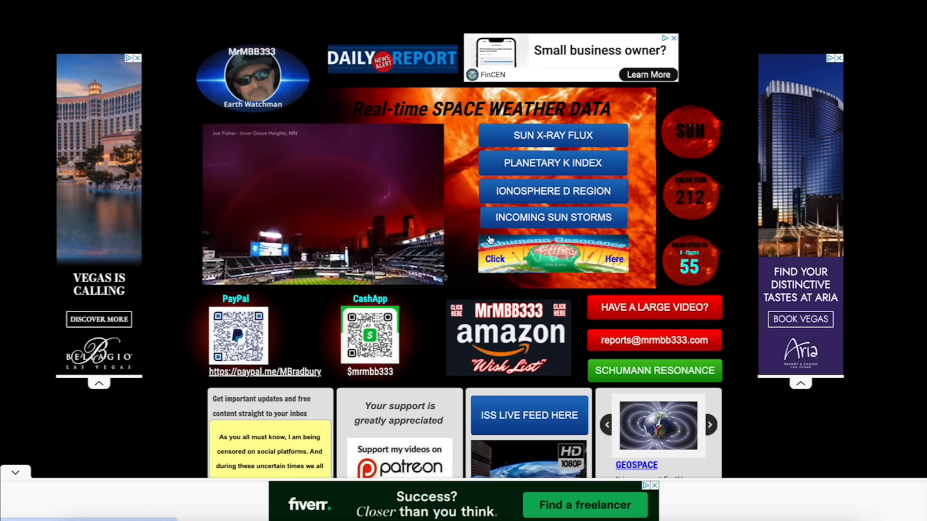
mouse_move(601, 247)
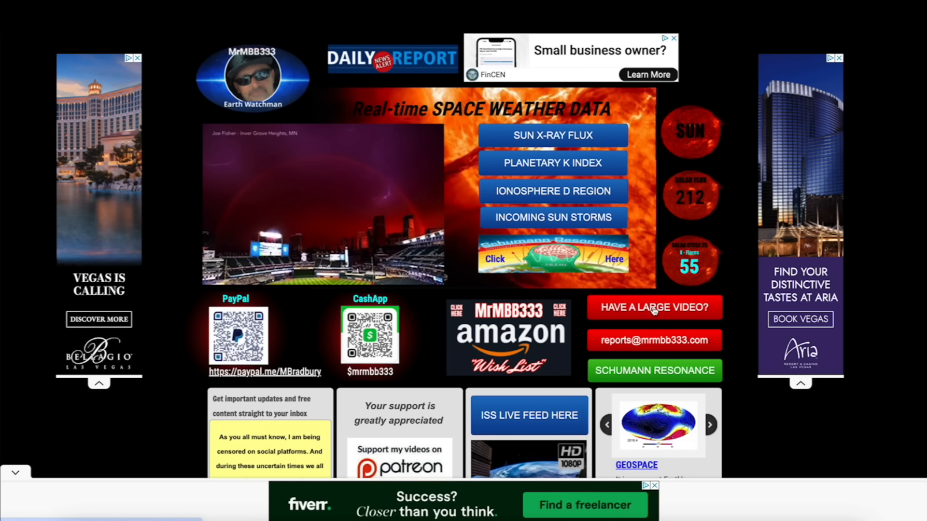
Switch to the mrmbb333.com tab showing its real-time space weather data links
click(654, 308)
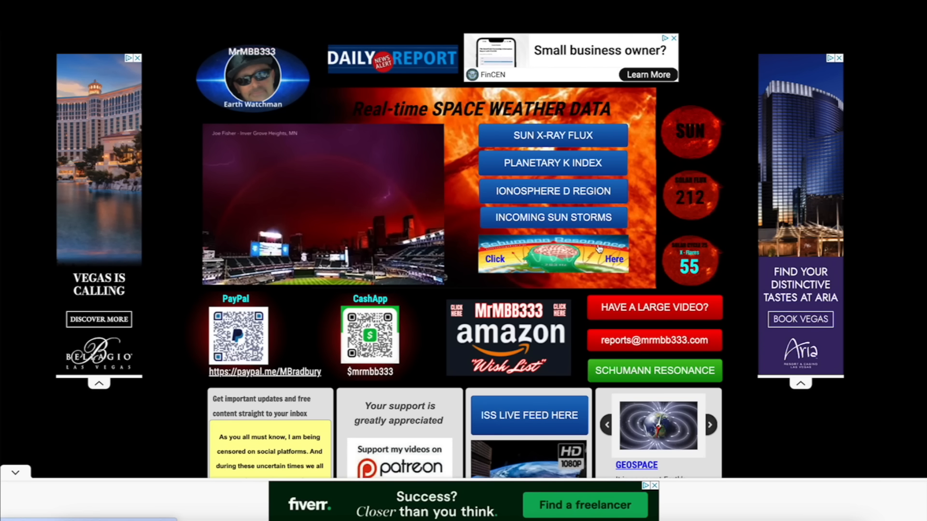
mouse_move(609, 243)
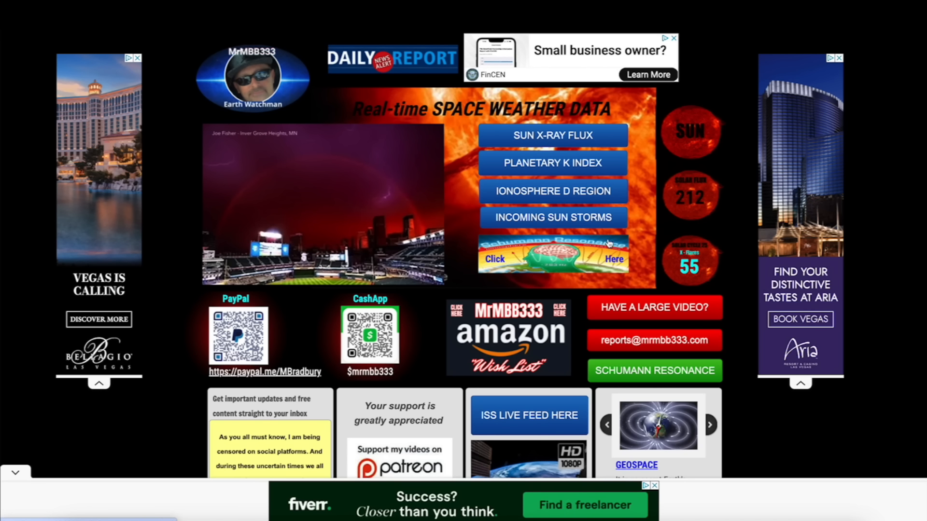